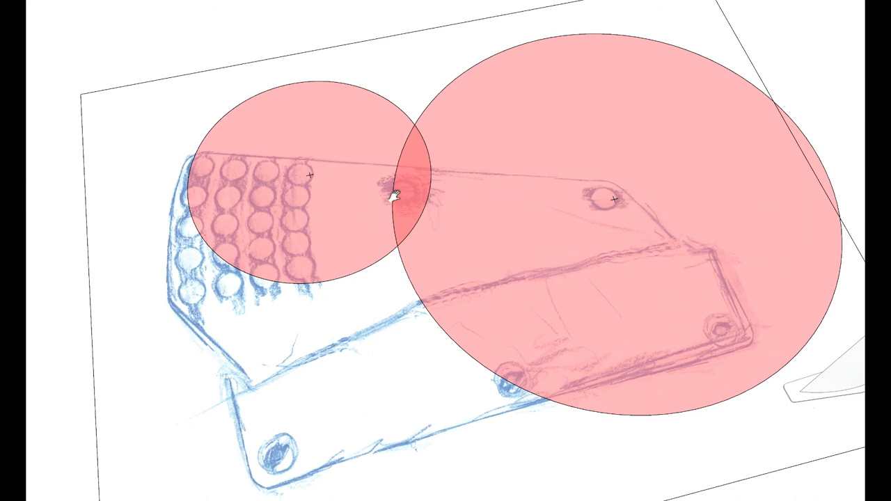
{"action": "mouse_move", "coordinate": [585, 257]}
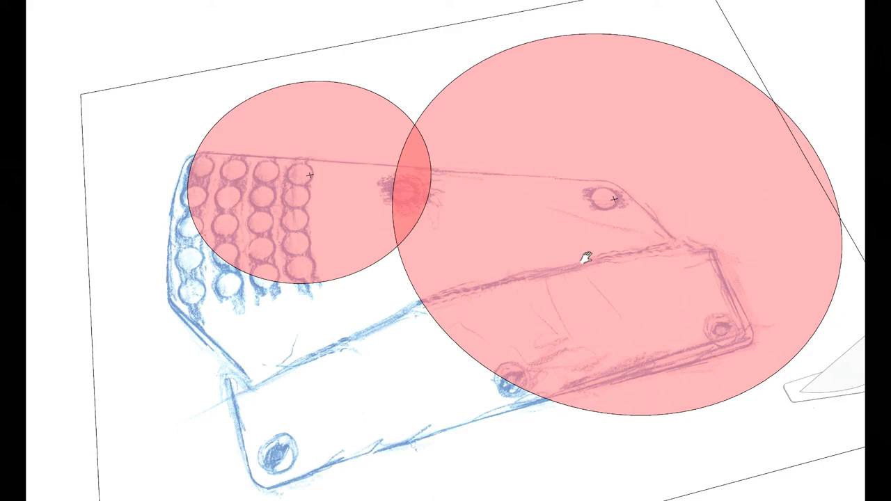